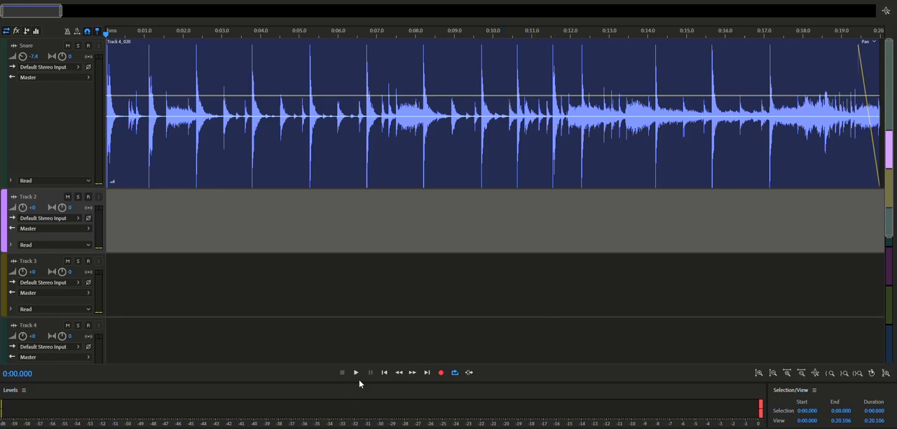
- Play the snare track briefly to hear the cymbal and kick bleed, then stop playback
click(356, 372)
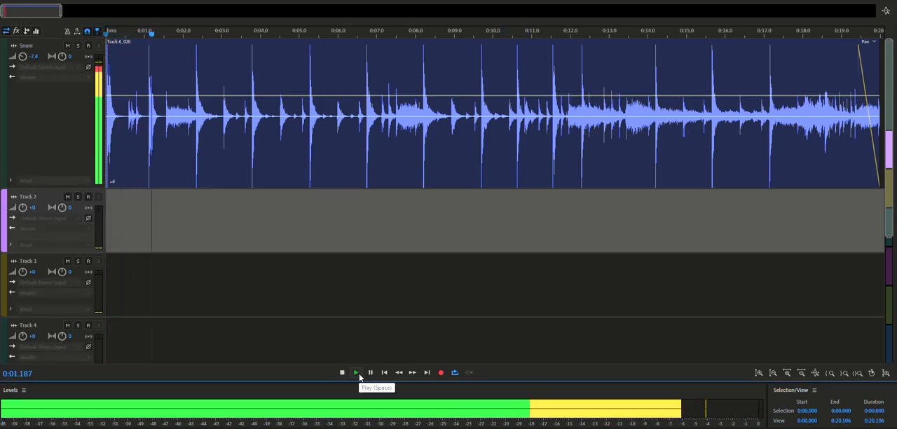
click(355, 373)
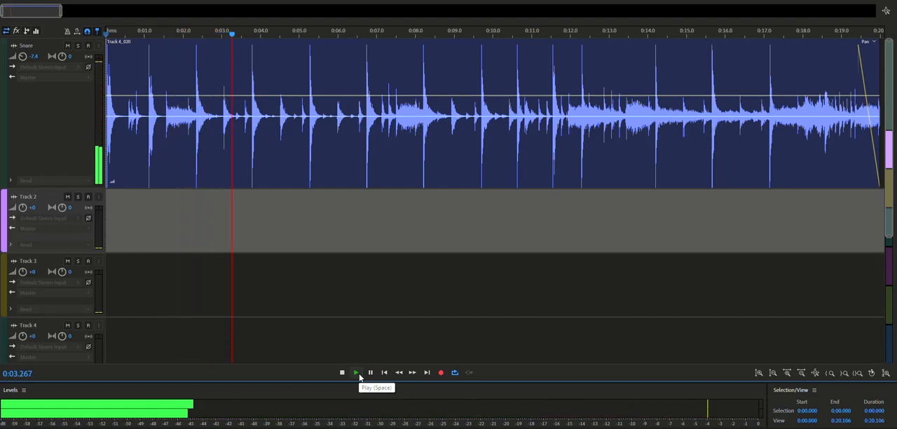
click(356, 372)
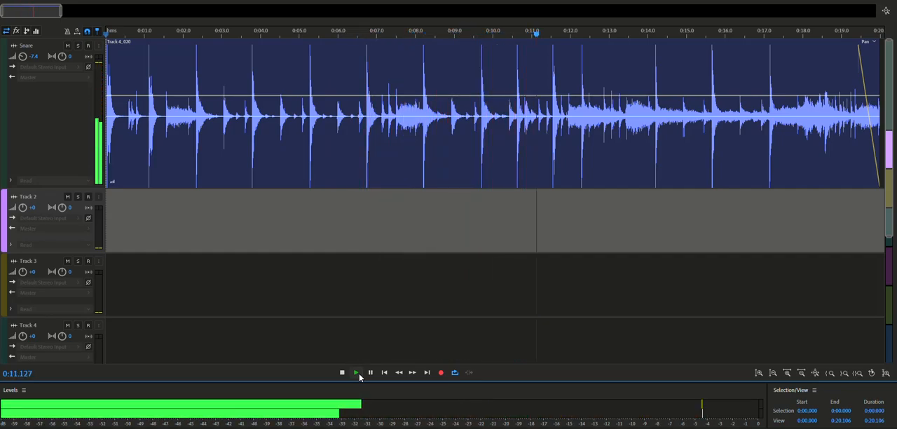
click(342, 373)
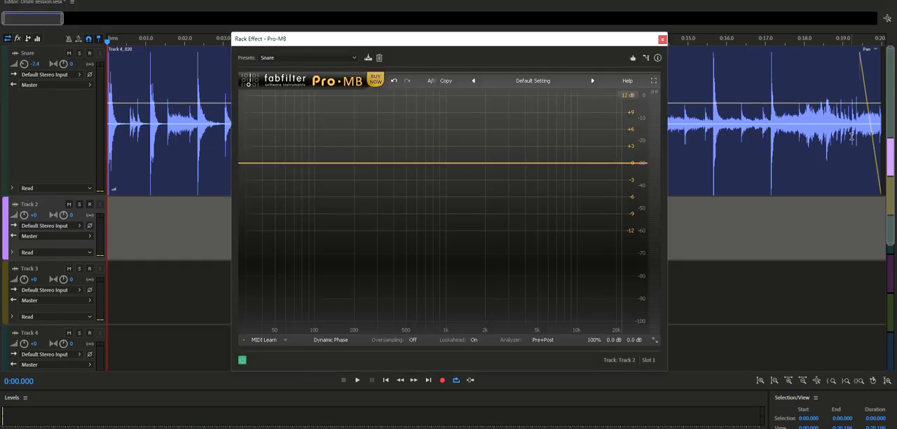
- Add a first high-frequency processing band in the Pro-MB spectrum display
click(526, 163)
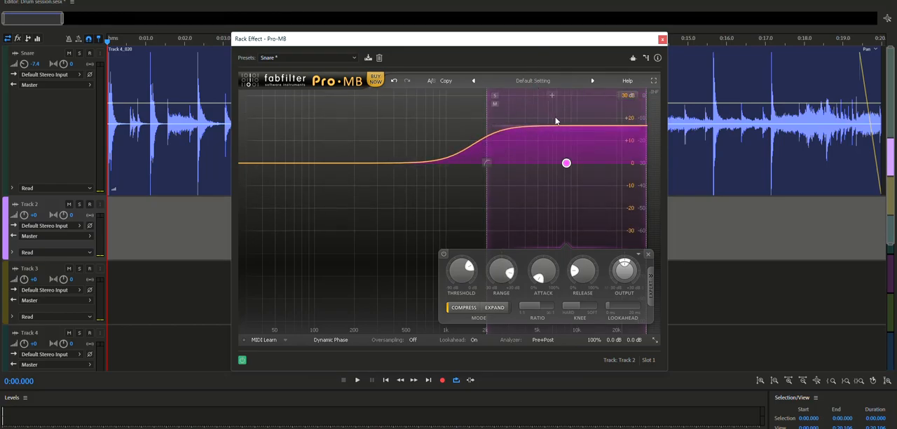
- Widen the band to span all frequencies and return its level to 0 dB
drag(566, 163, 566, 229)
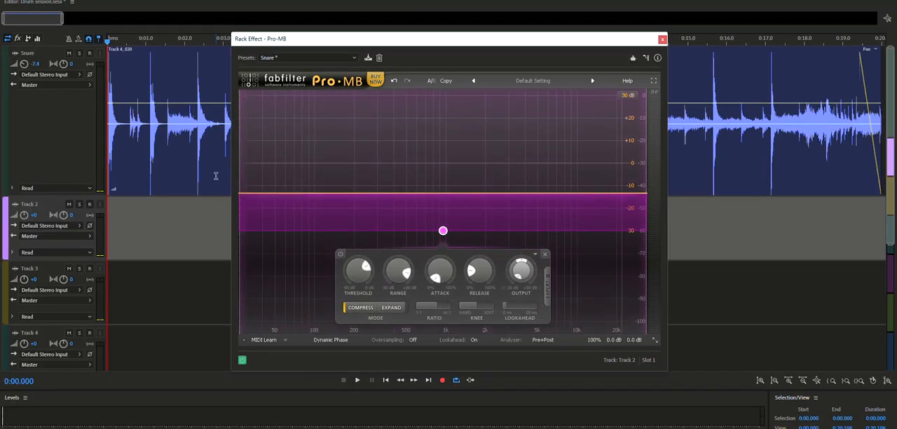
drag(398, 271, 398, 264)
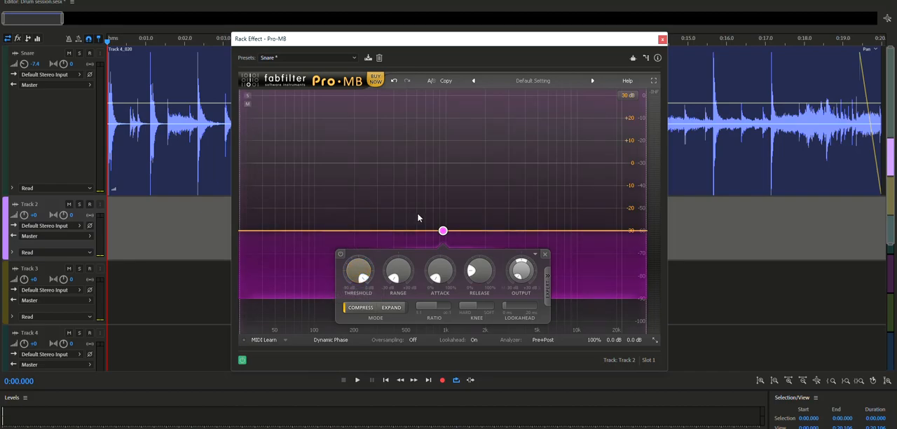
drag(443, 230, 443, 183)
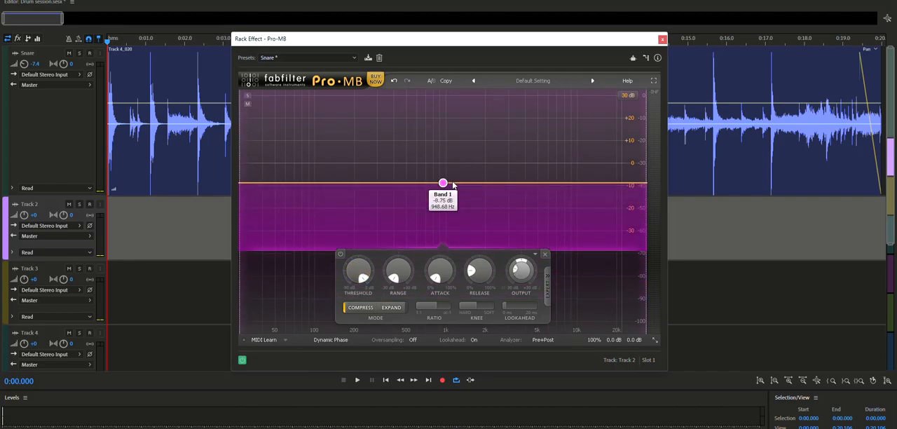
drag(443, 182, 443, 163)
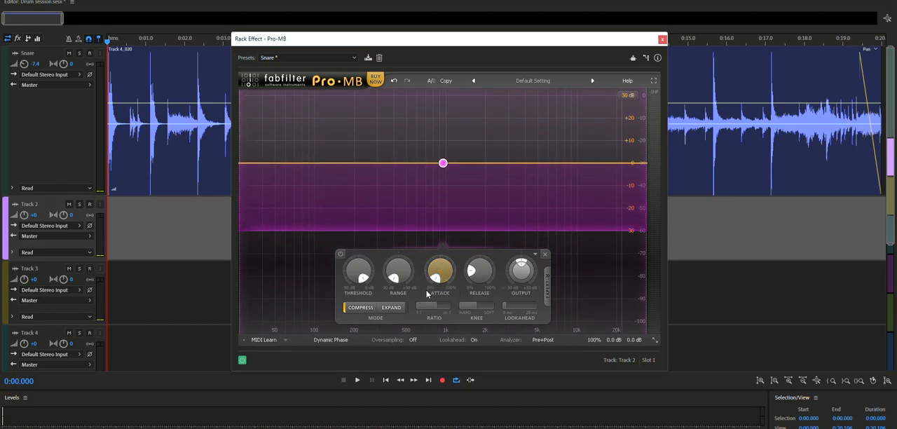
- Put the full-range band into Expand mode and begin tuning its threshold
click(390, 308)
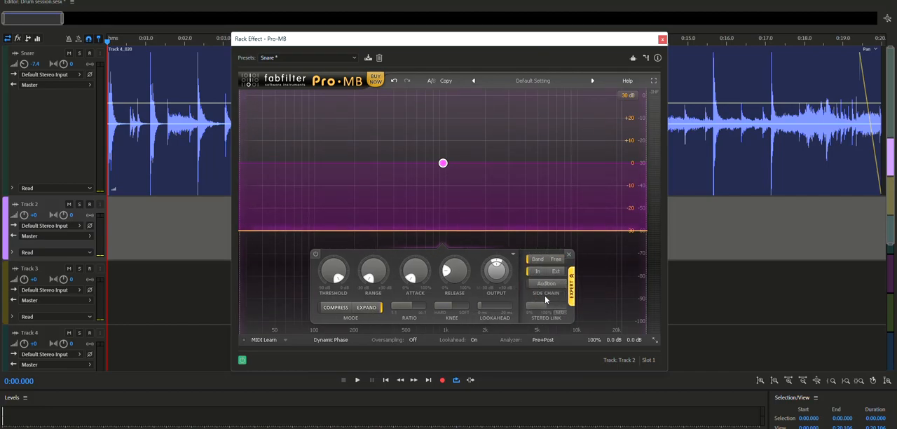
click(554, 258)
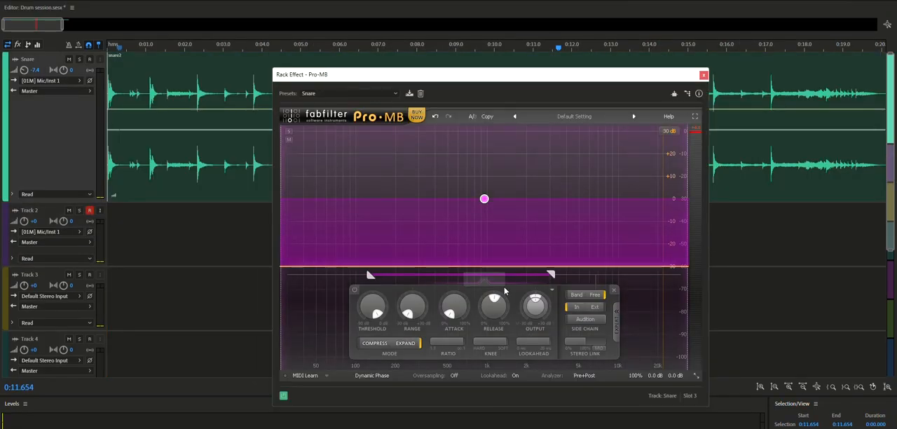
mouse_move(493, 305)
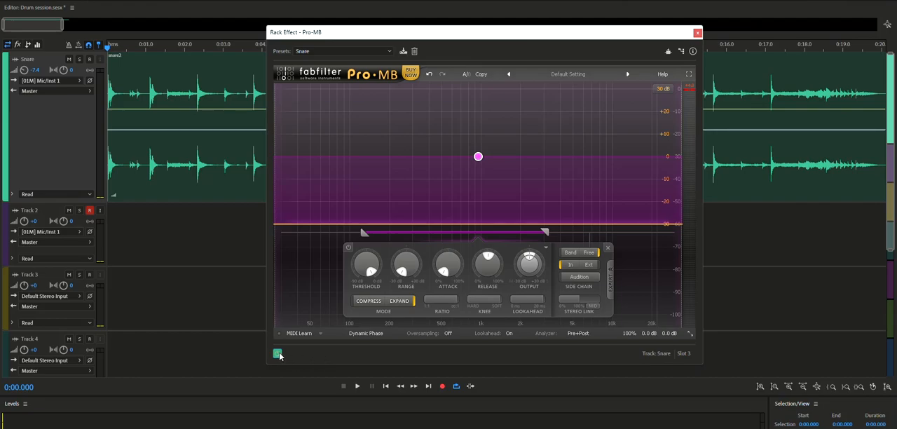
click(357, 385)
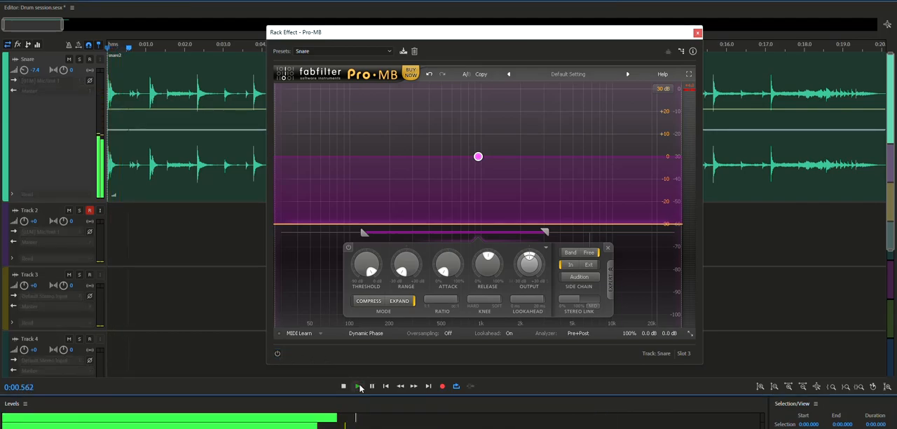
click(359, 385)
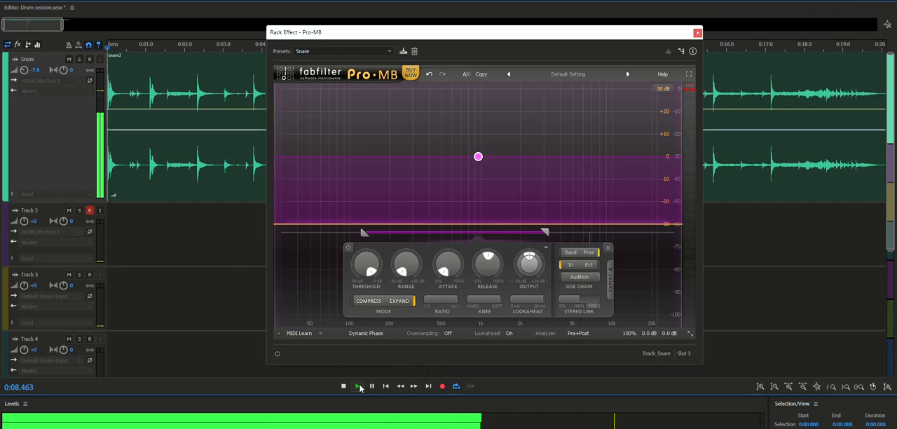
click(343, 385)
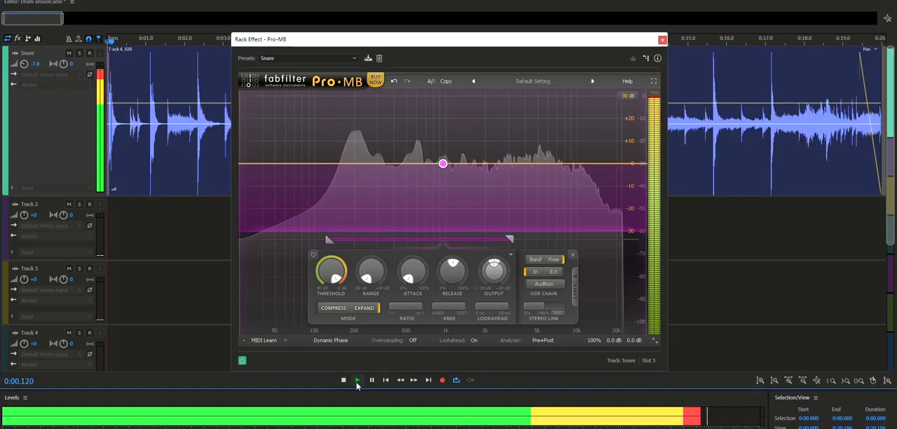
click(357, 380)
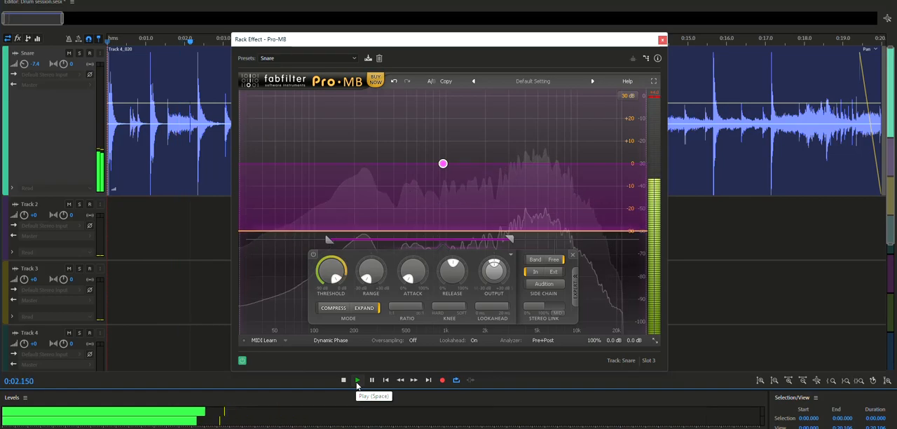
click(357, 380)
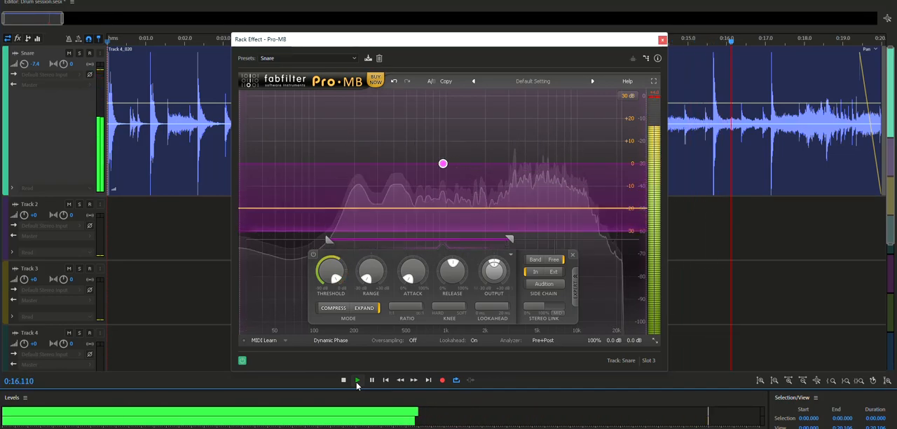
click(358, 379)
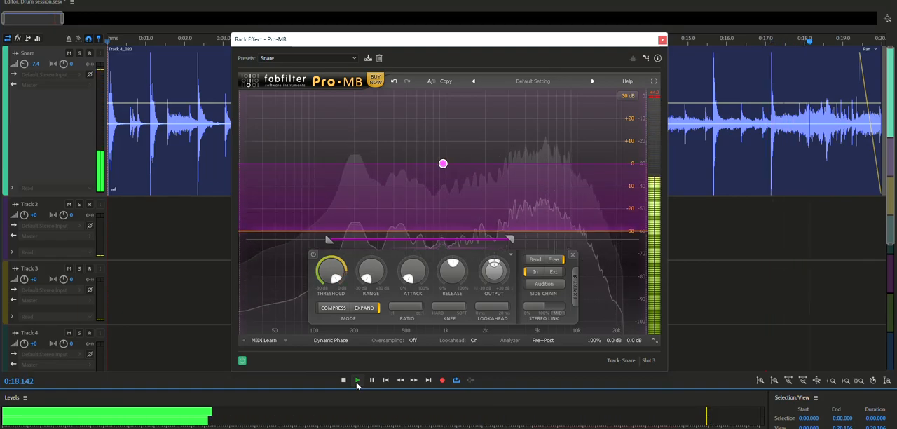
click(357, 380)
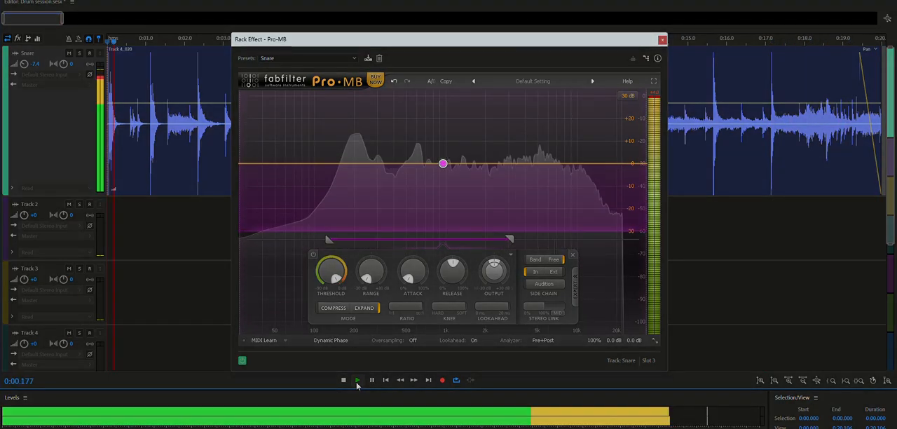